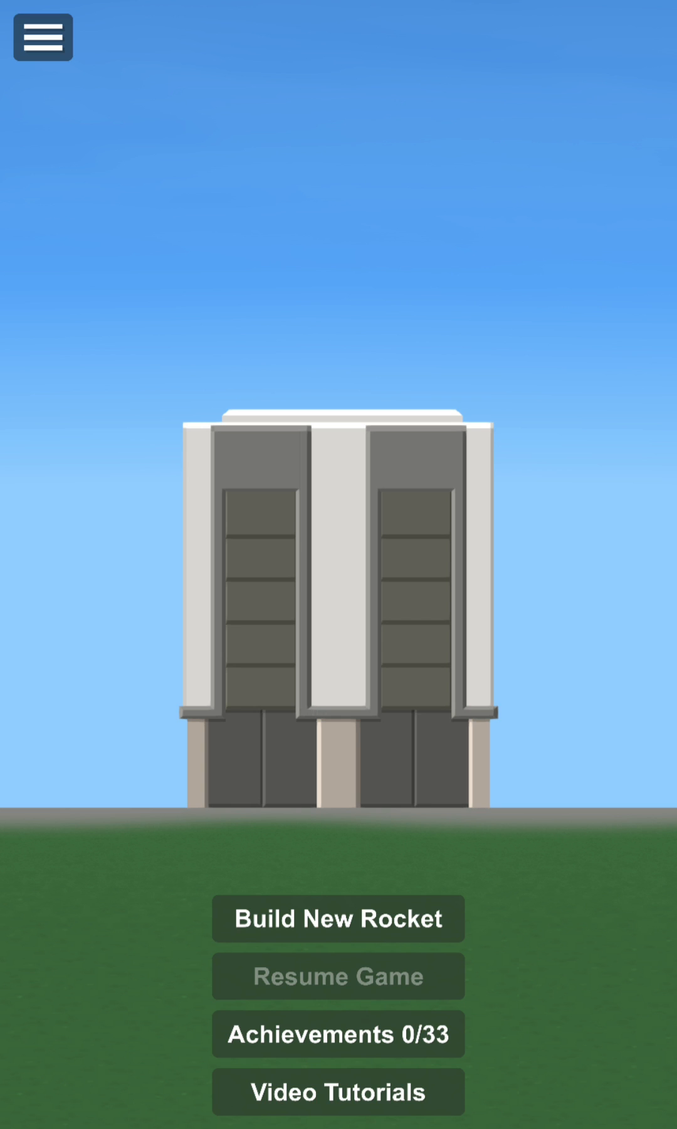
# - Enter the rocket builder from the space center and show its options menu
pyautogui.click(337, 918)
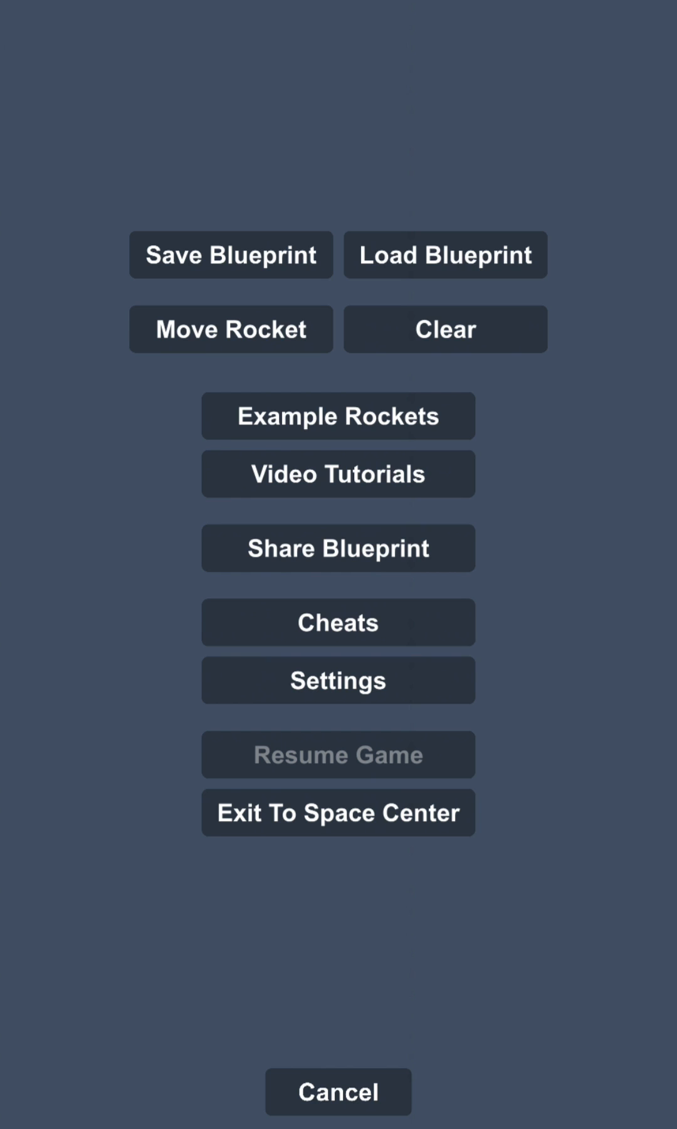
# - Load the Moon Lander example and try launching, triggering the too-heavy warning (21.8t, 15t thrust)
pyautogui.click(336, 416)
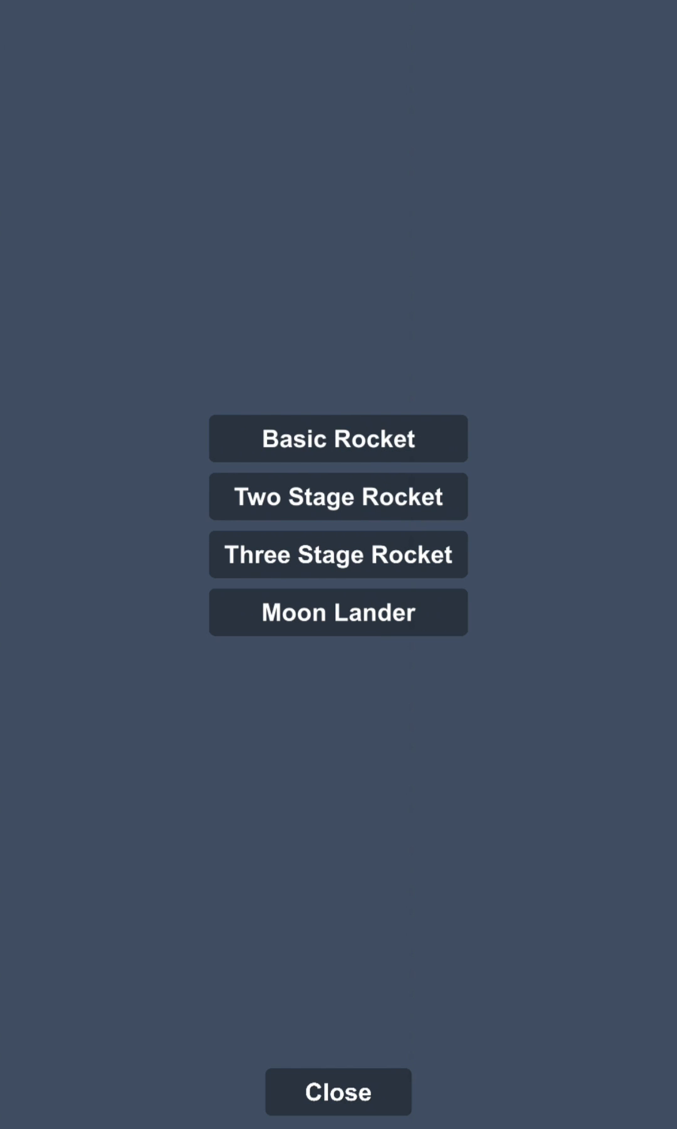
pyautogui.click(338, 438)
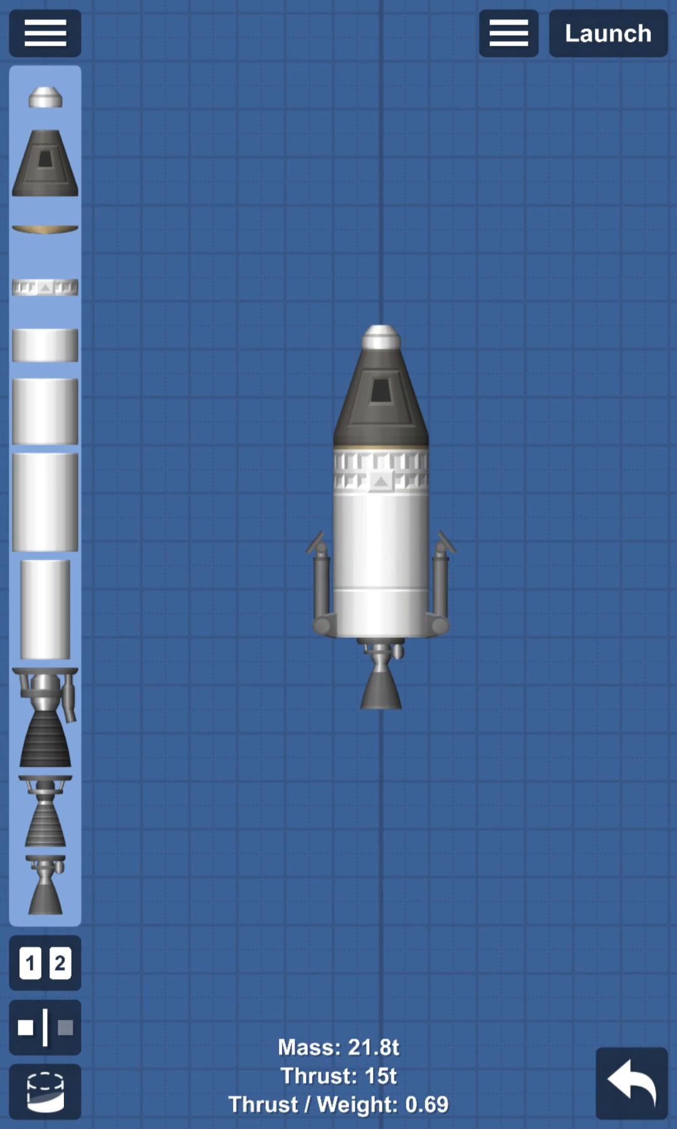
pyautogui.click(608, 34)
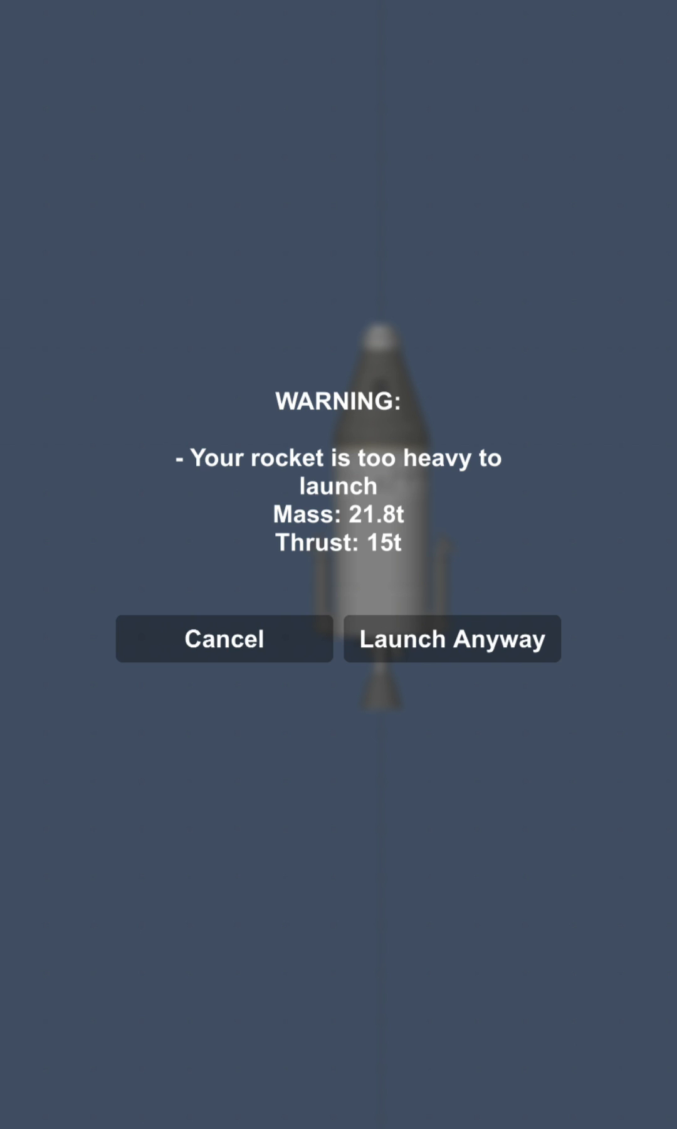
# - Launch the Moon Lander anyway and fire its engine; it stays grounded at 0 m/s
pyautogui.click(452, 638)
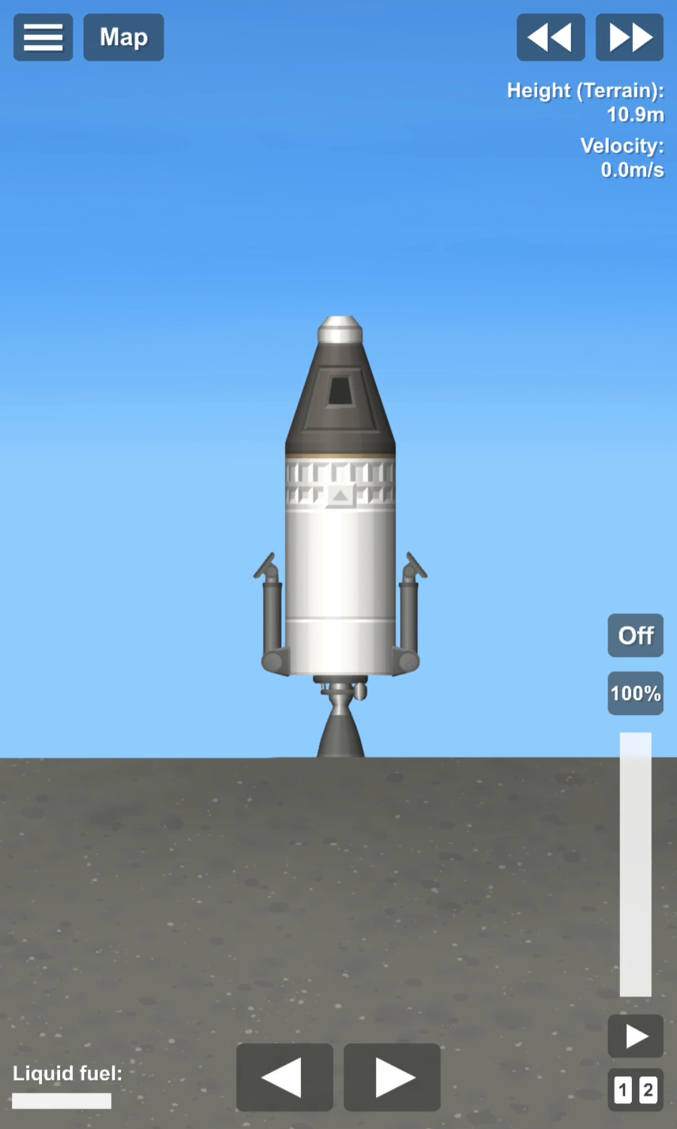
pyautogui.click(635, 635)
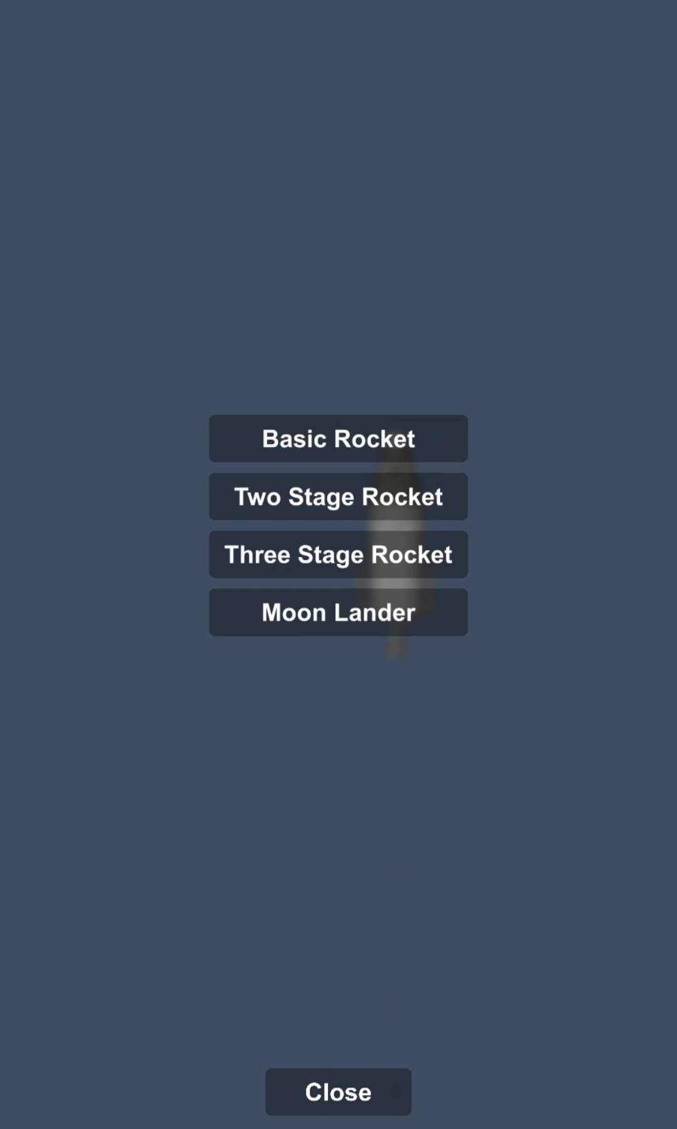
# - Load and launch the Three Stage Rocket example (254.3t mass, 360t thrust)
pyautogui.click(338, 554)
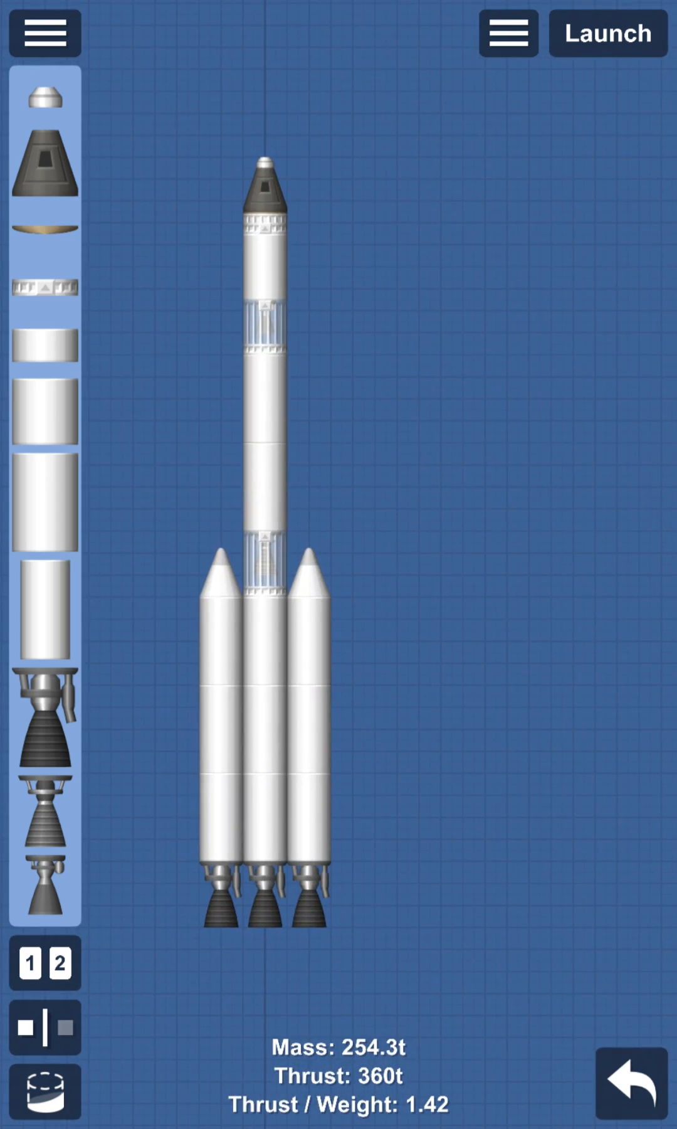
pyautogui.click(608, 33)
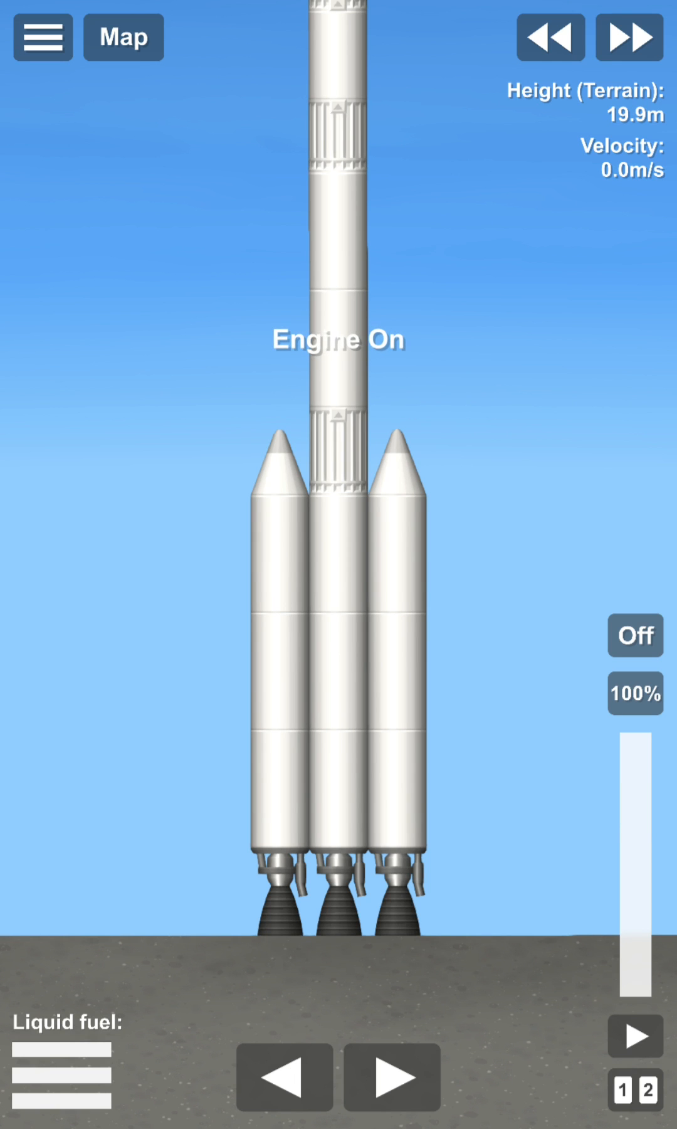
# - Ignite the engines and pitch the Three Stage Rocket over toward 44 degrees
pyautogui.click(634, 635)
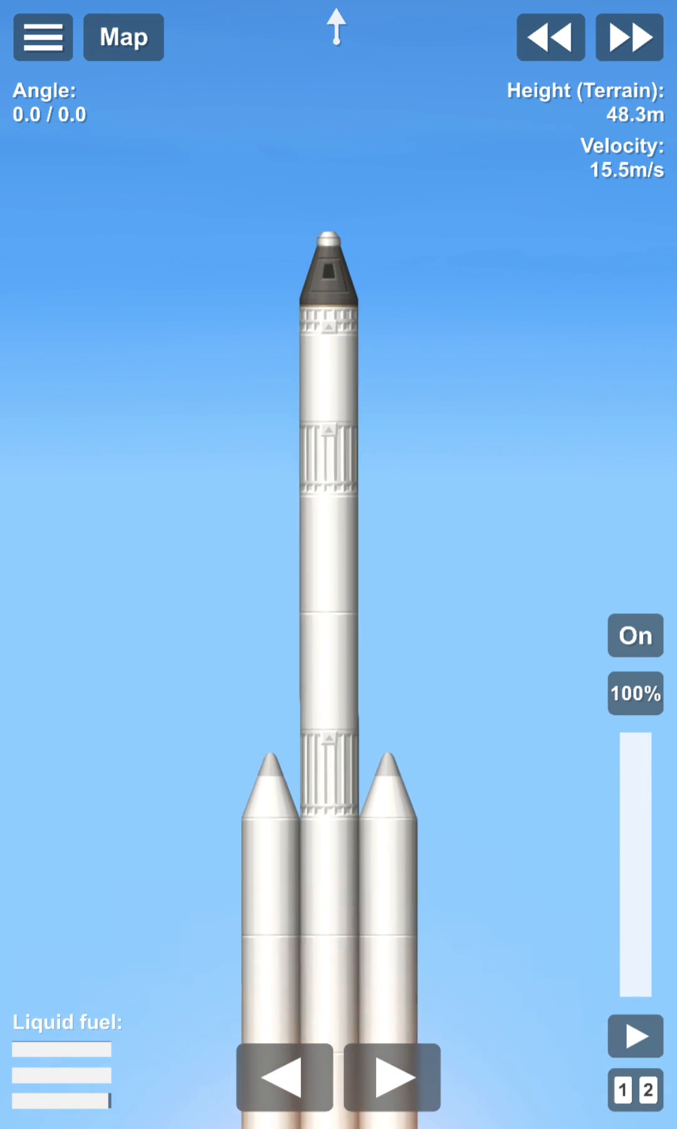
pyautogui.click(635, 1092)
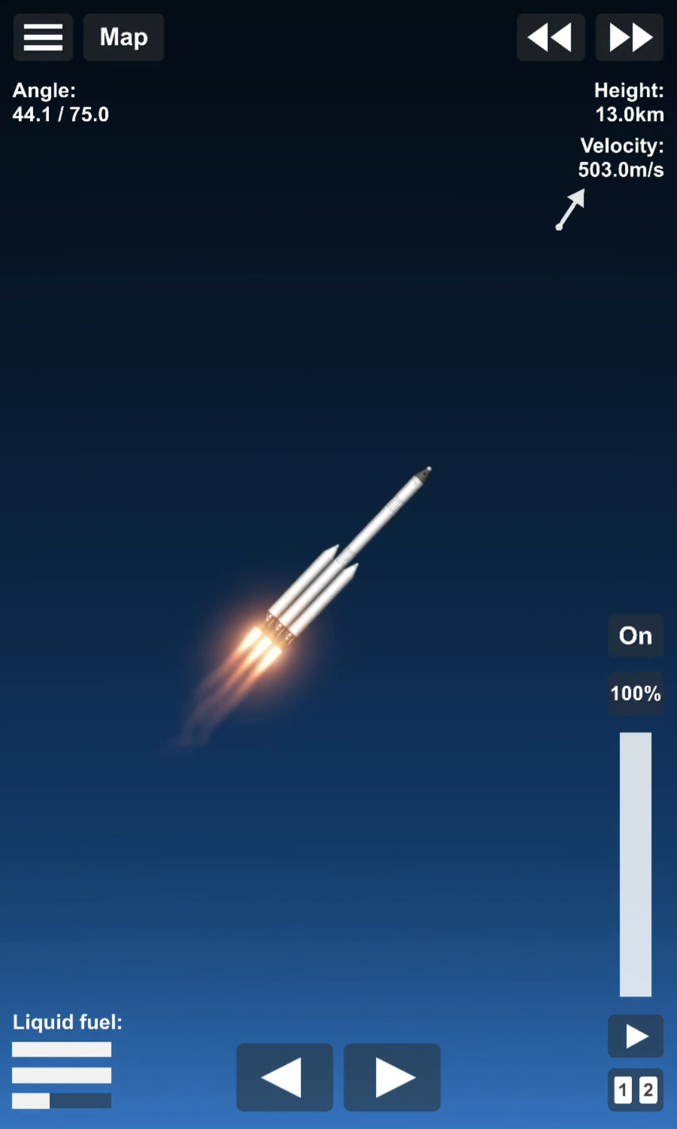
# - Restart the upper stage engine and follow its trajectory on the map above 114 km
pyautogui.click(123, 37)
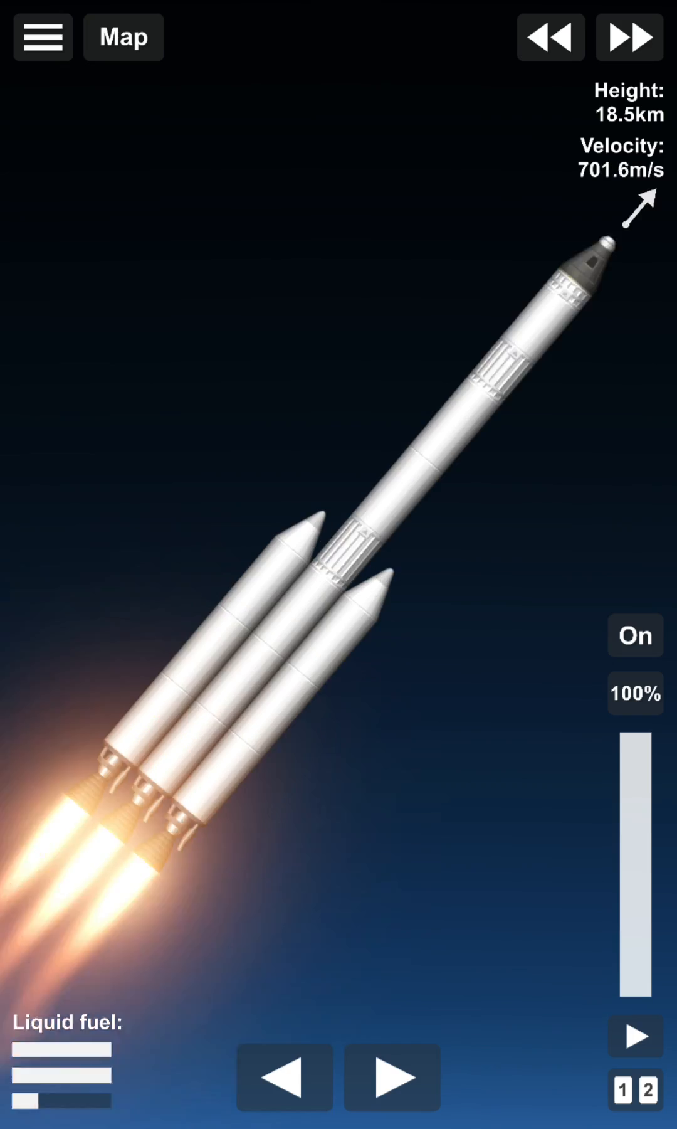
pyautogui.click(123, 37)
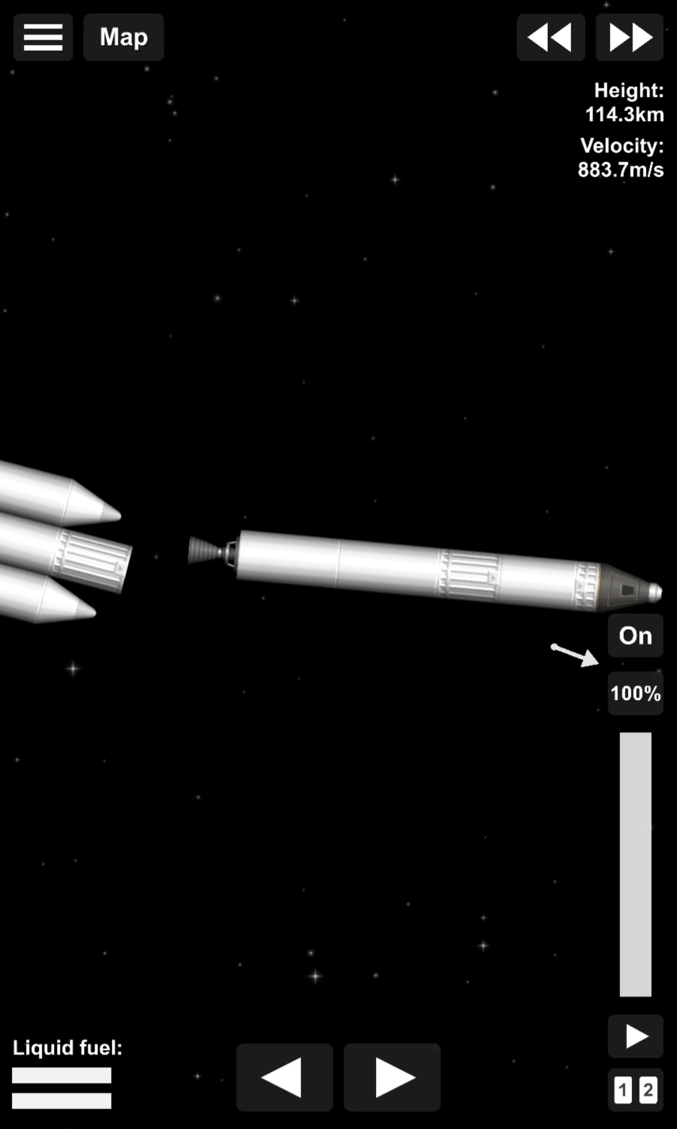
pyautogui.click(634, 635)
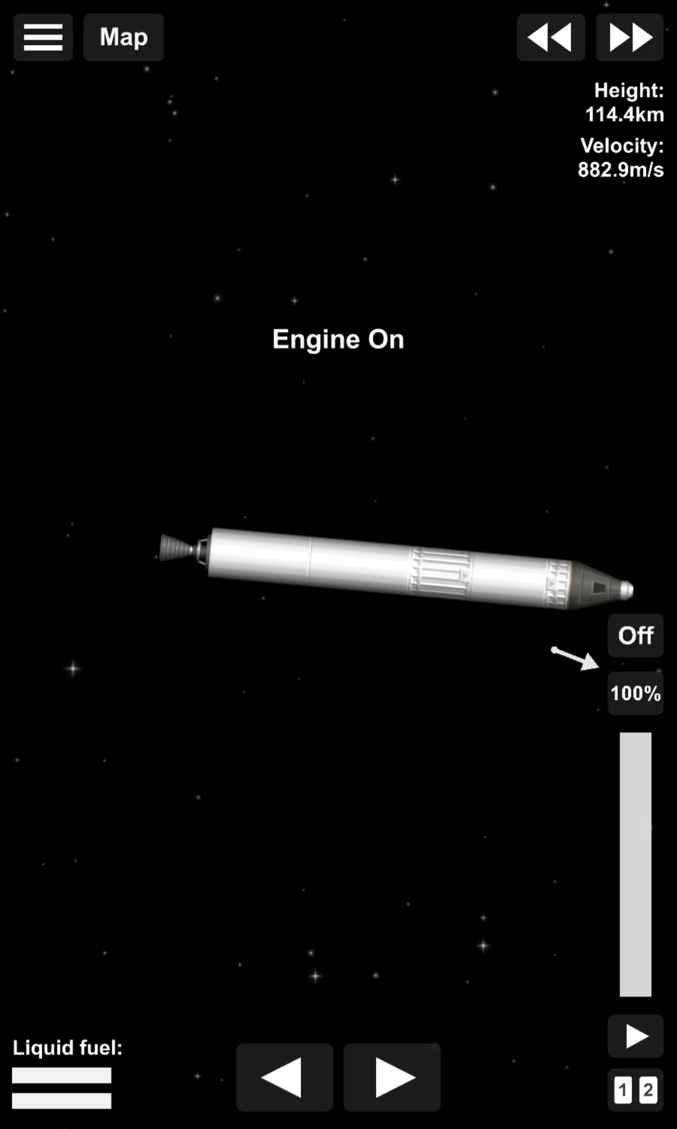
pyautogui.click(634, 635)
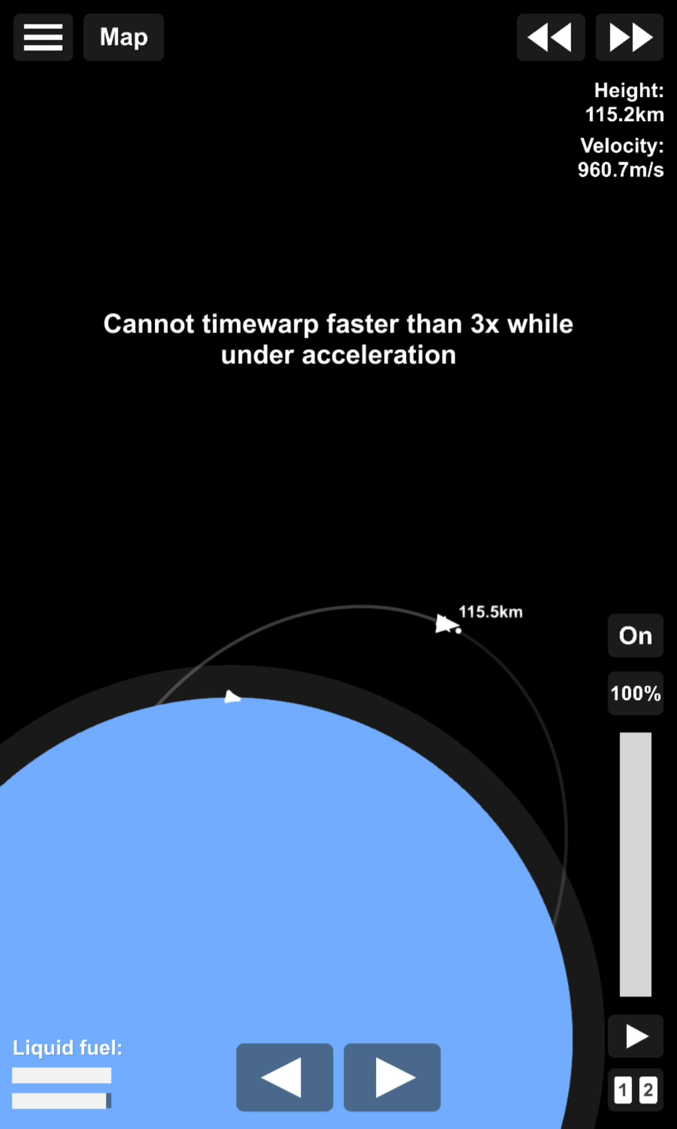
# - Exit the flight to the builder and close the menu to view the 84.7t rocket
pyautogui.click(634, 636)
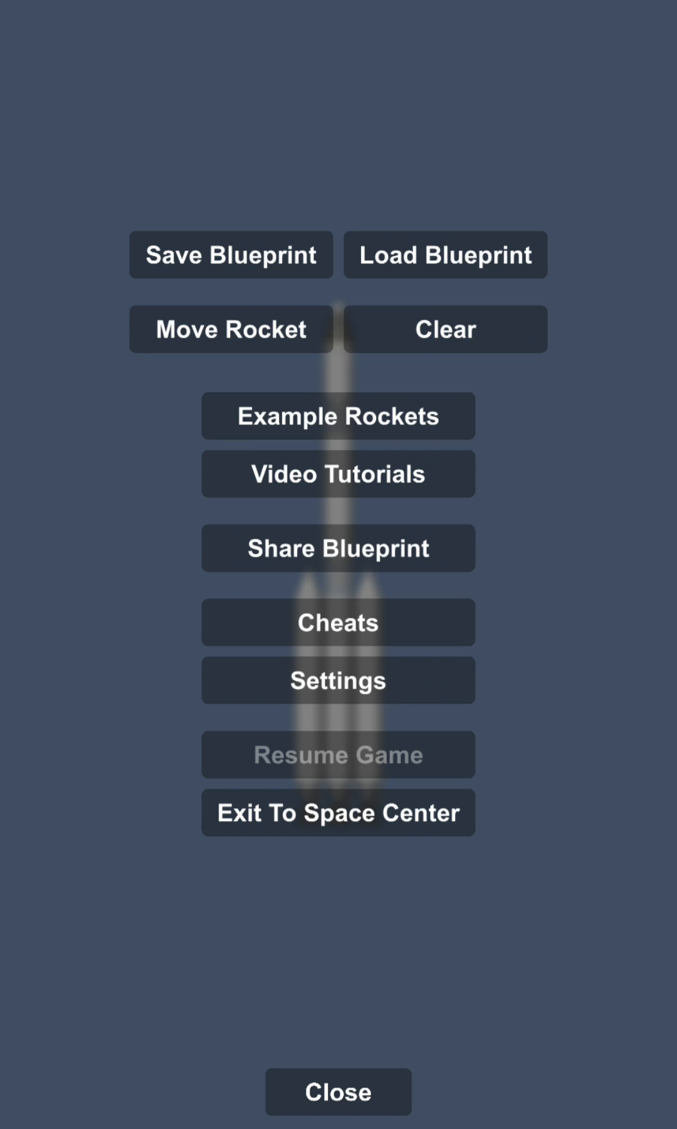
pyautogui.click(338, 1091)
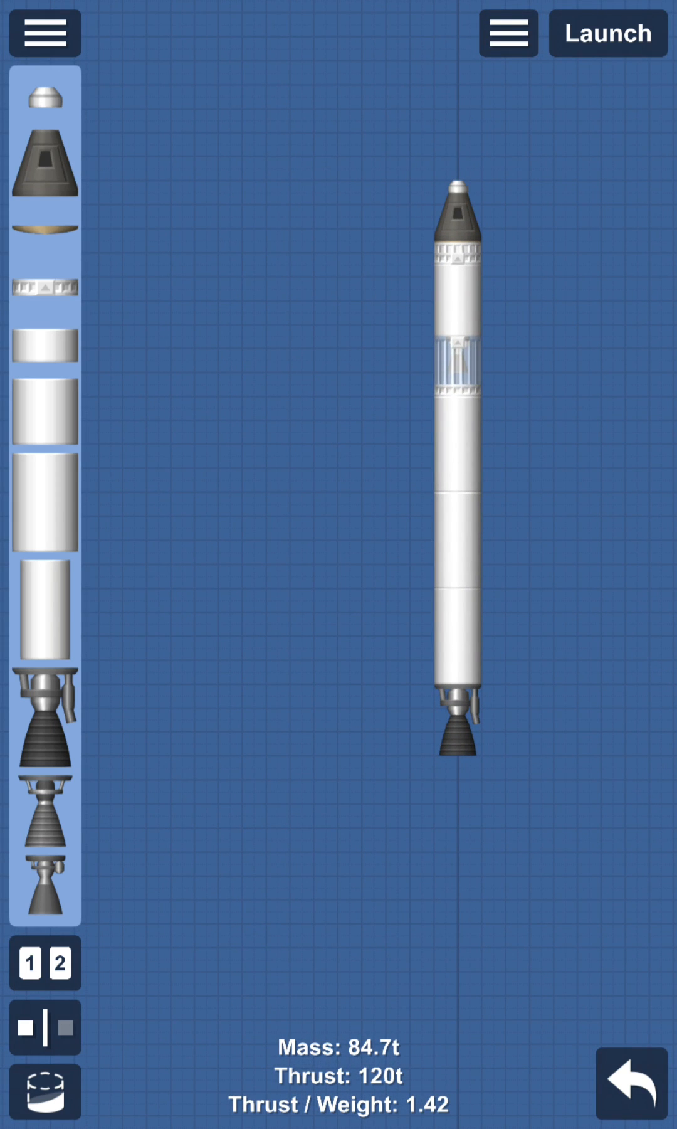
# - Launch the single-core rocket and climb past the Karman line to 32 km
pyautogui.click(608, 33)
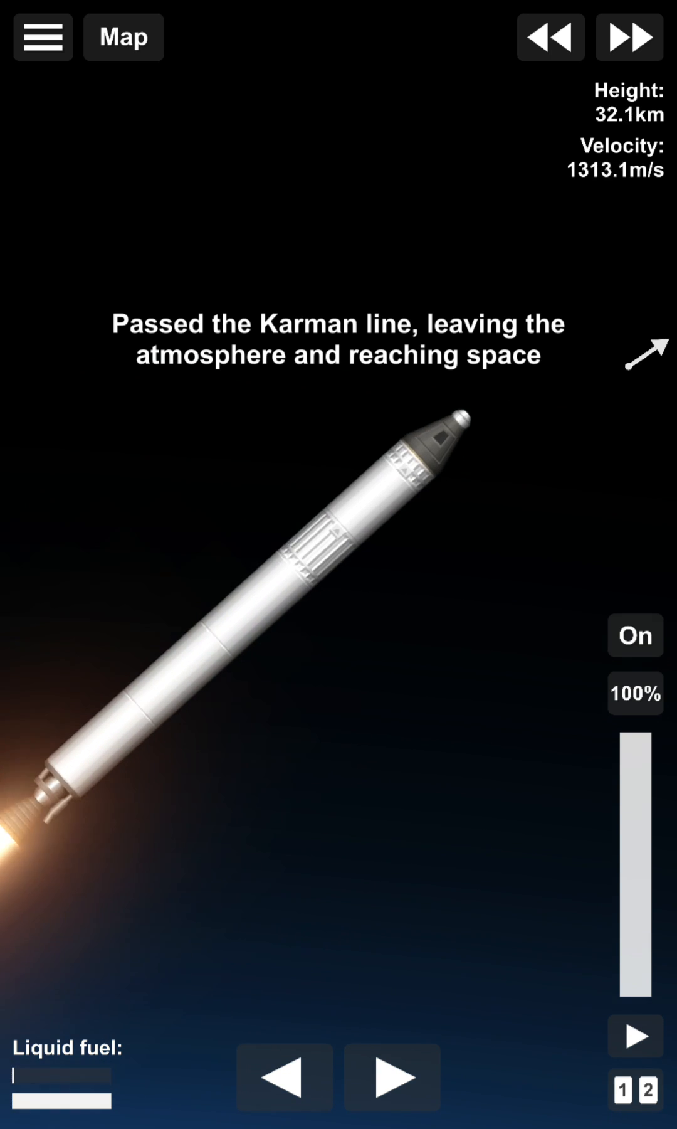
# - Bring up the revert-to-build warning while the capsule falls back
pyautogui.click(634, 634)
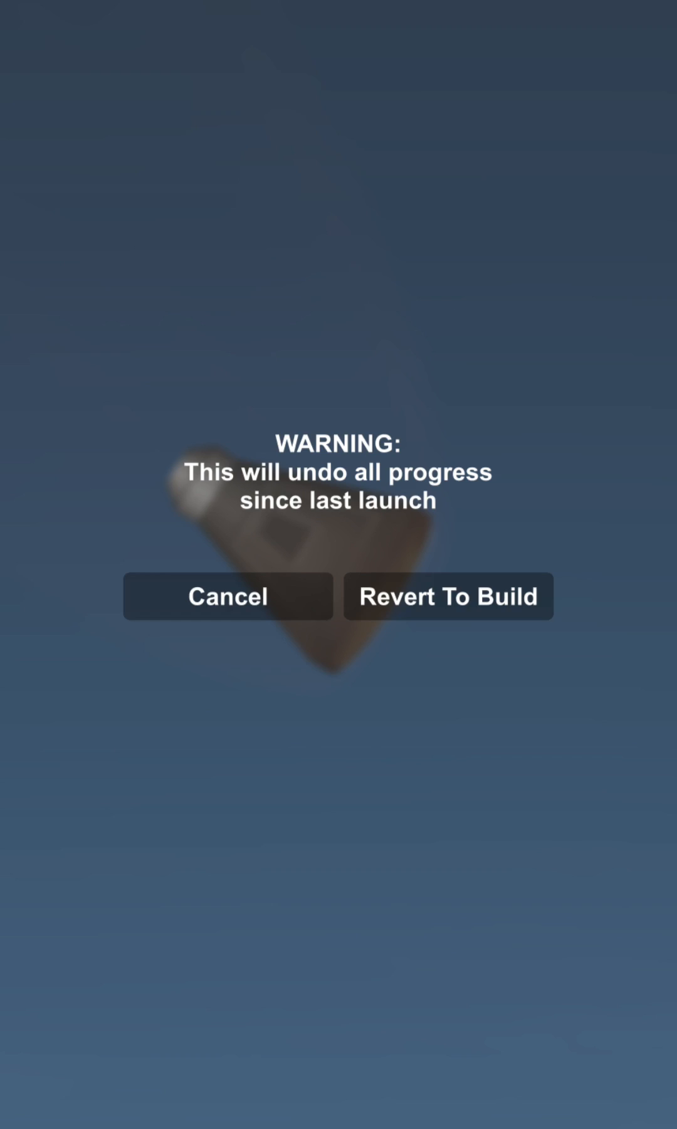
# - Revert to build, then load and launch the Two Stage Rocket (88.8t, 120t thrust)
pyautogui.click(448, 596)
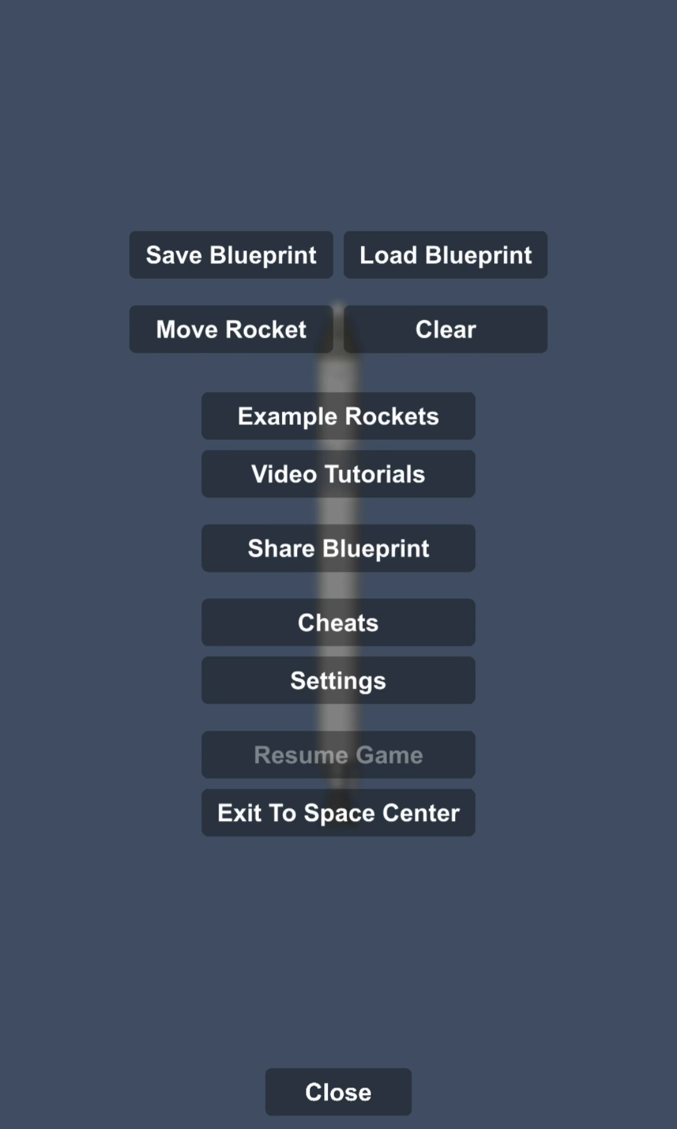
pyautogui.click(338, 415)
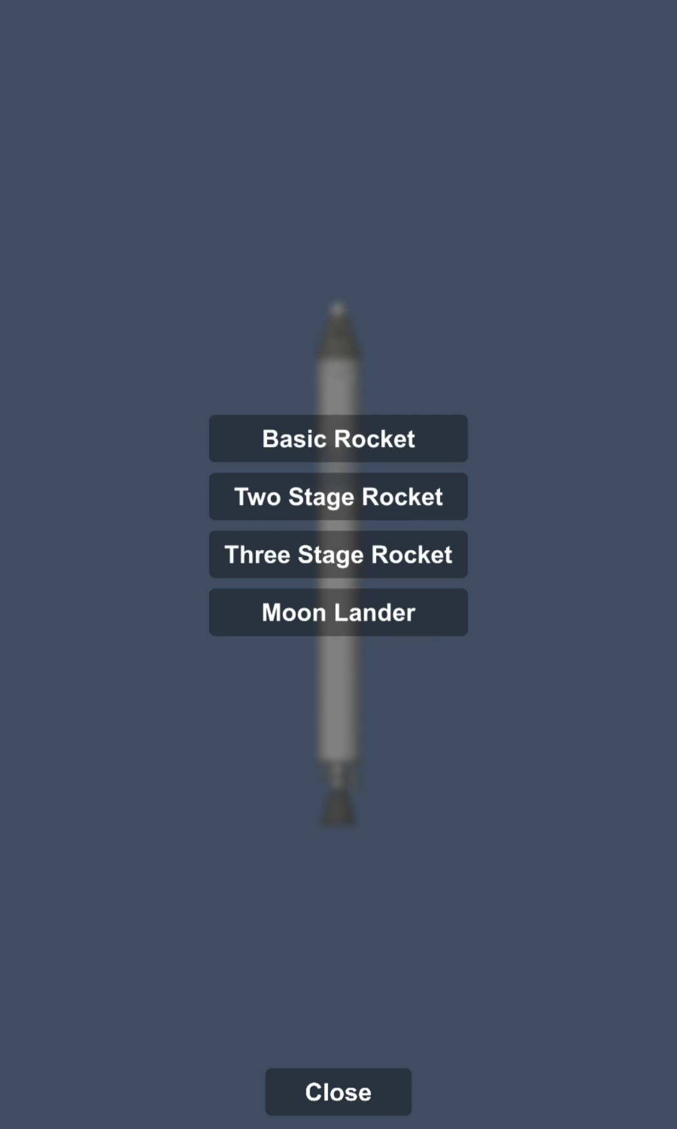
pyautogui.click(338, 496)
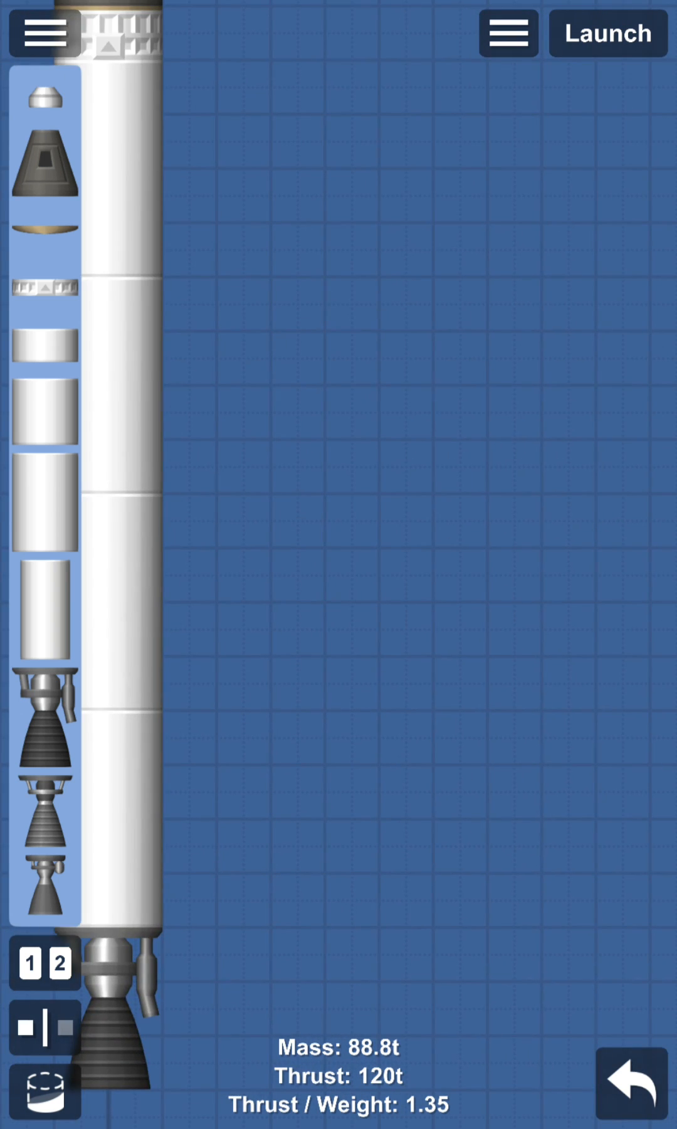
pyautogui.click(608, 33)
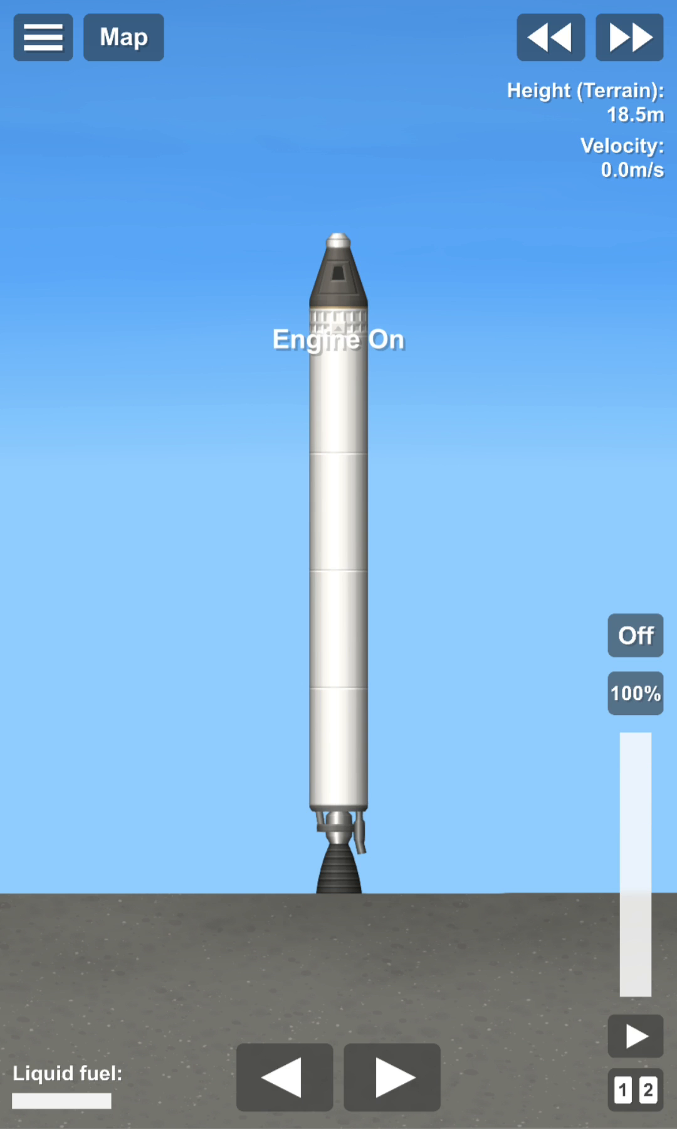
# - Ignite the Two Stage Rocket's engine at full throttle and climb to about 8 km
pyautogui.click(635, 635)
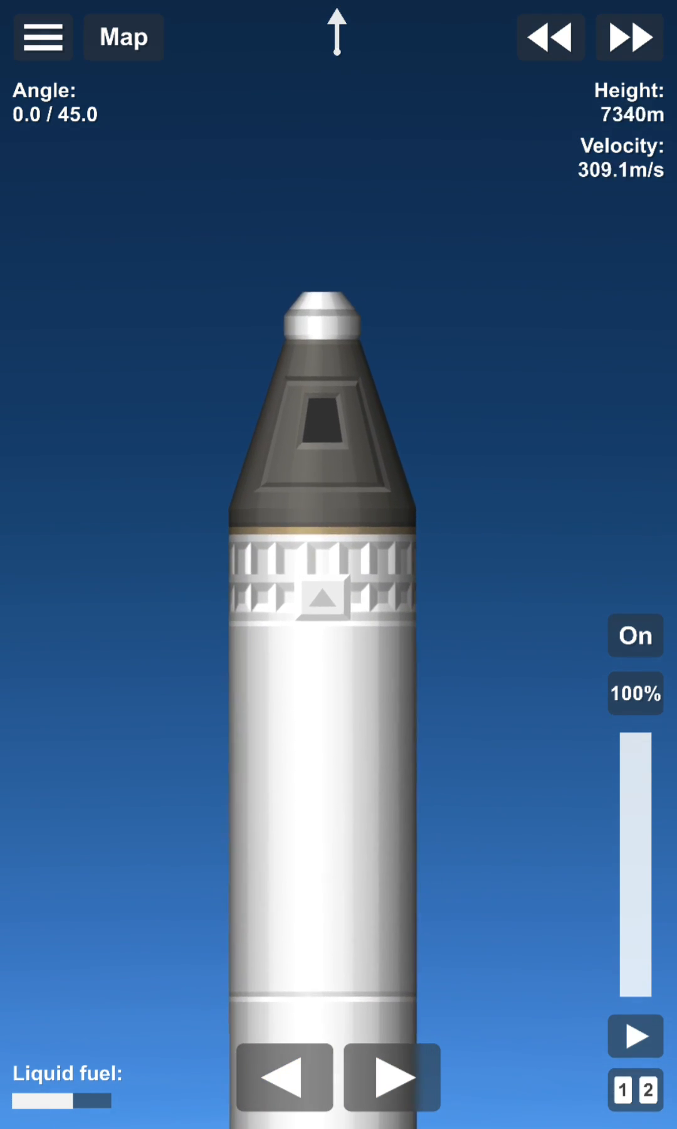
pyautogui.click(393, 1079)
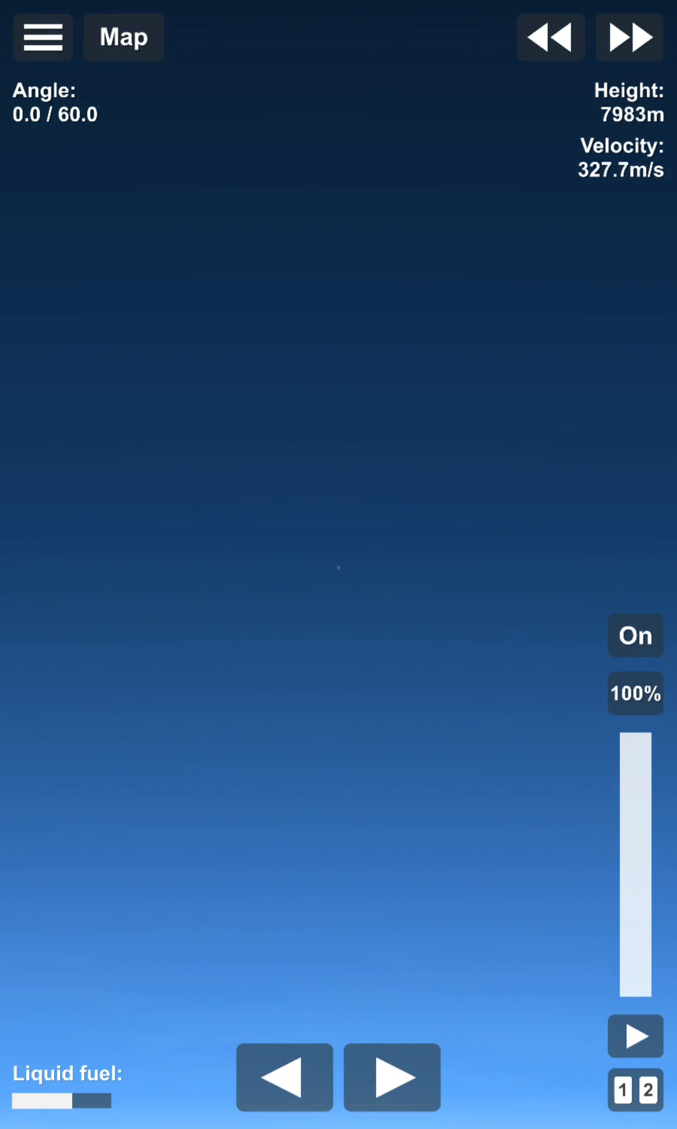